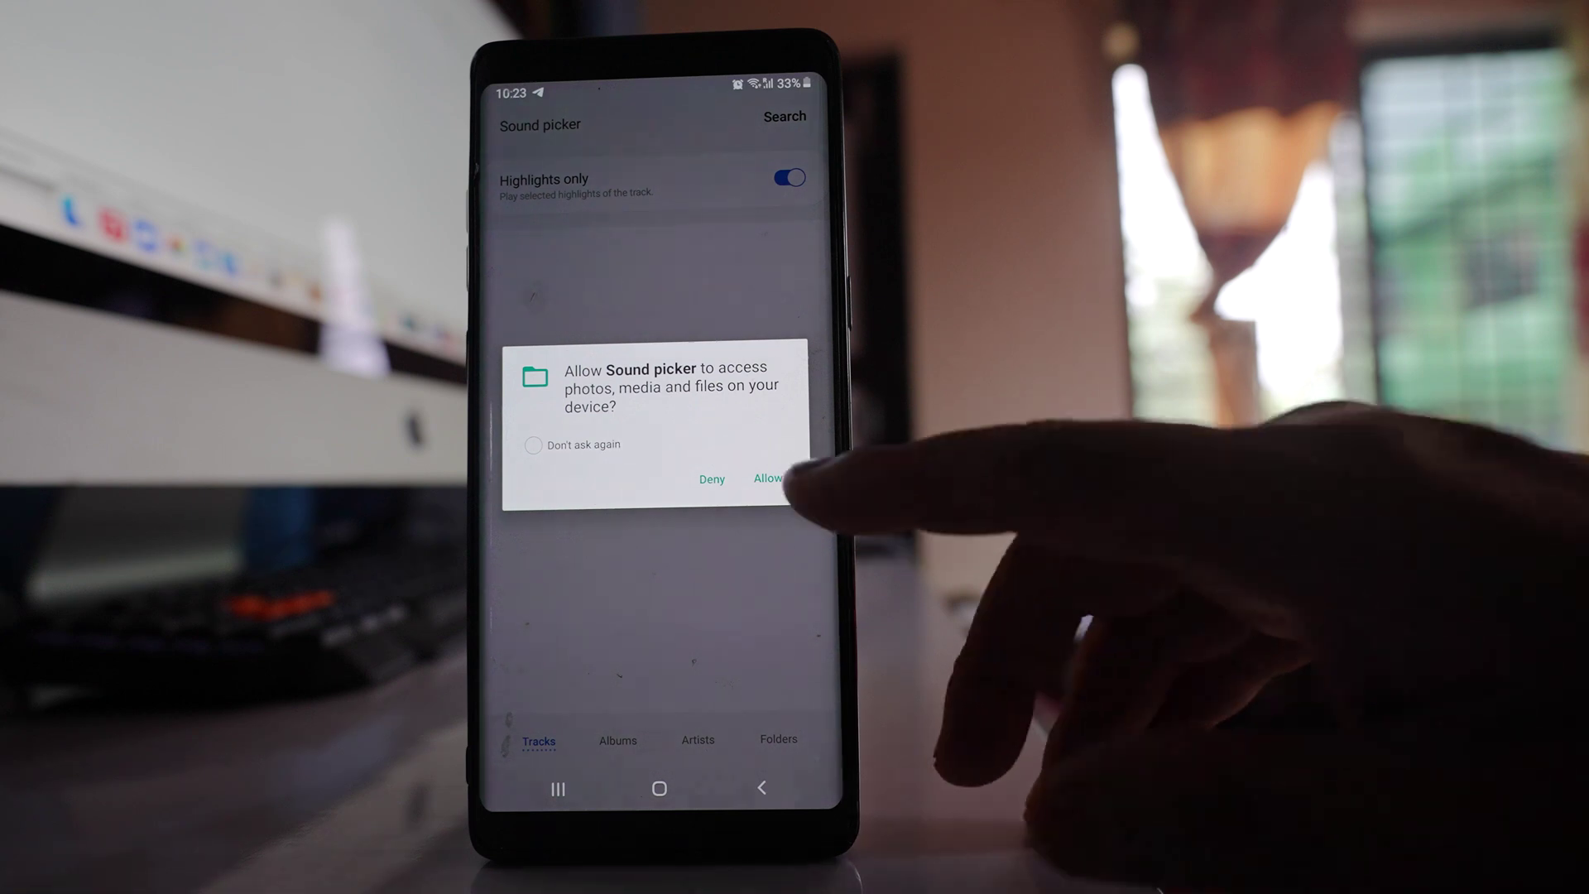
- Allow the Sound picker to access the phone's media files
left_click(766, 479)
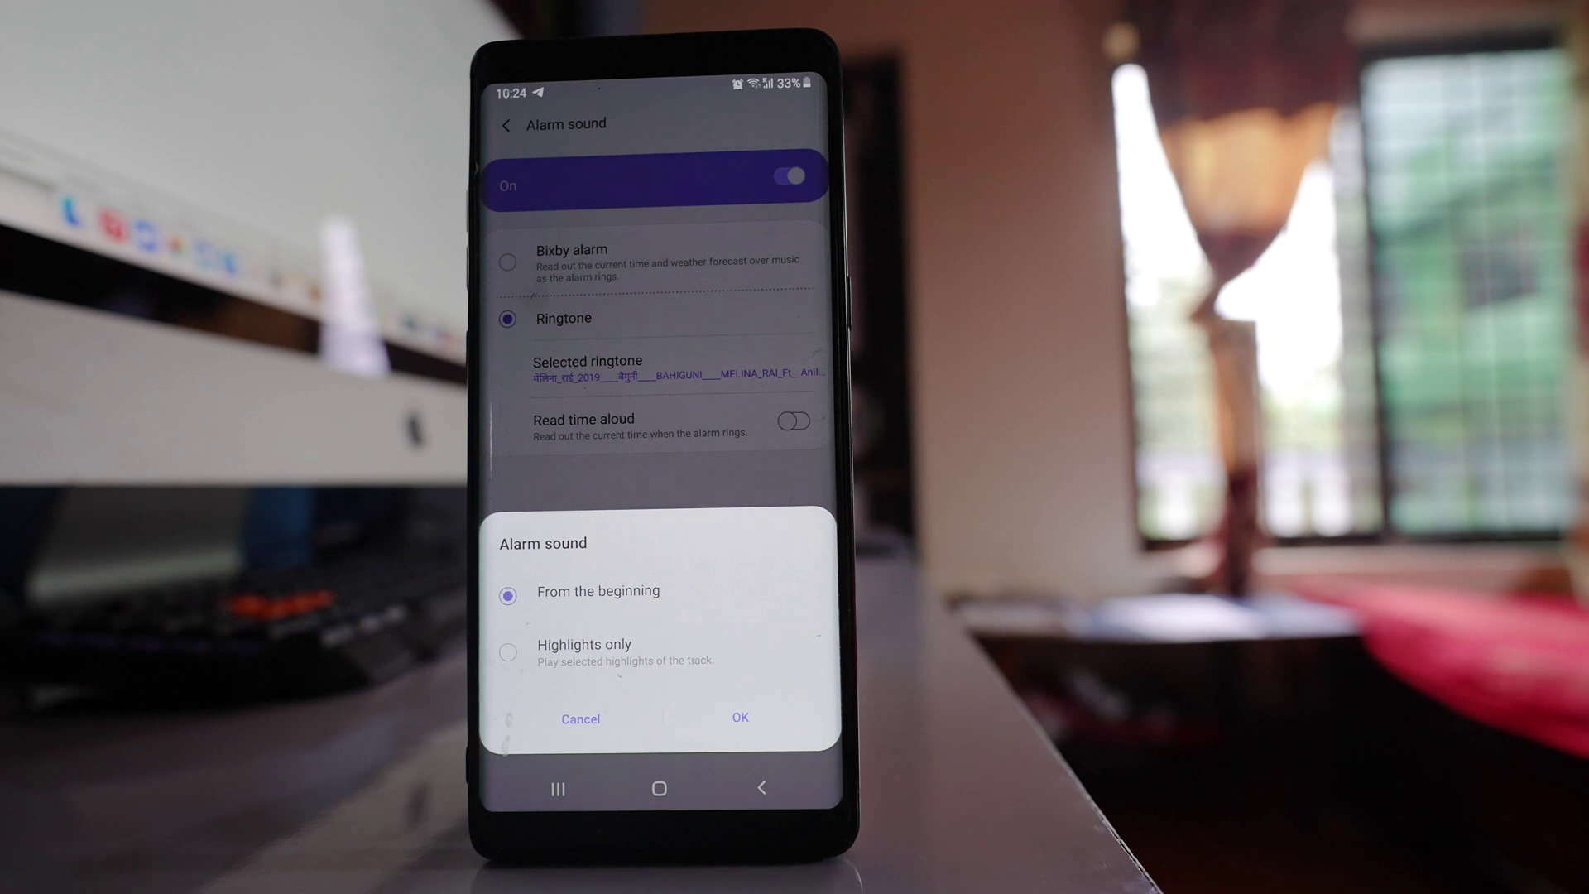
- Set the song to Highlights only and save the 5:45 am Wed 22 Jun alarm
left_click(508, 652)
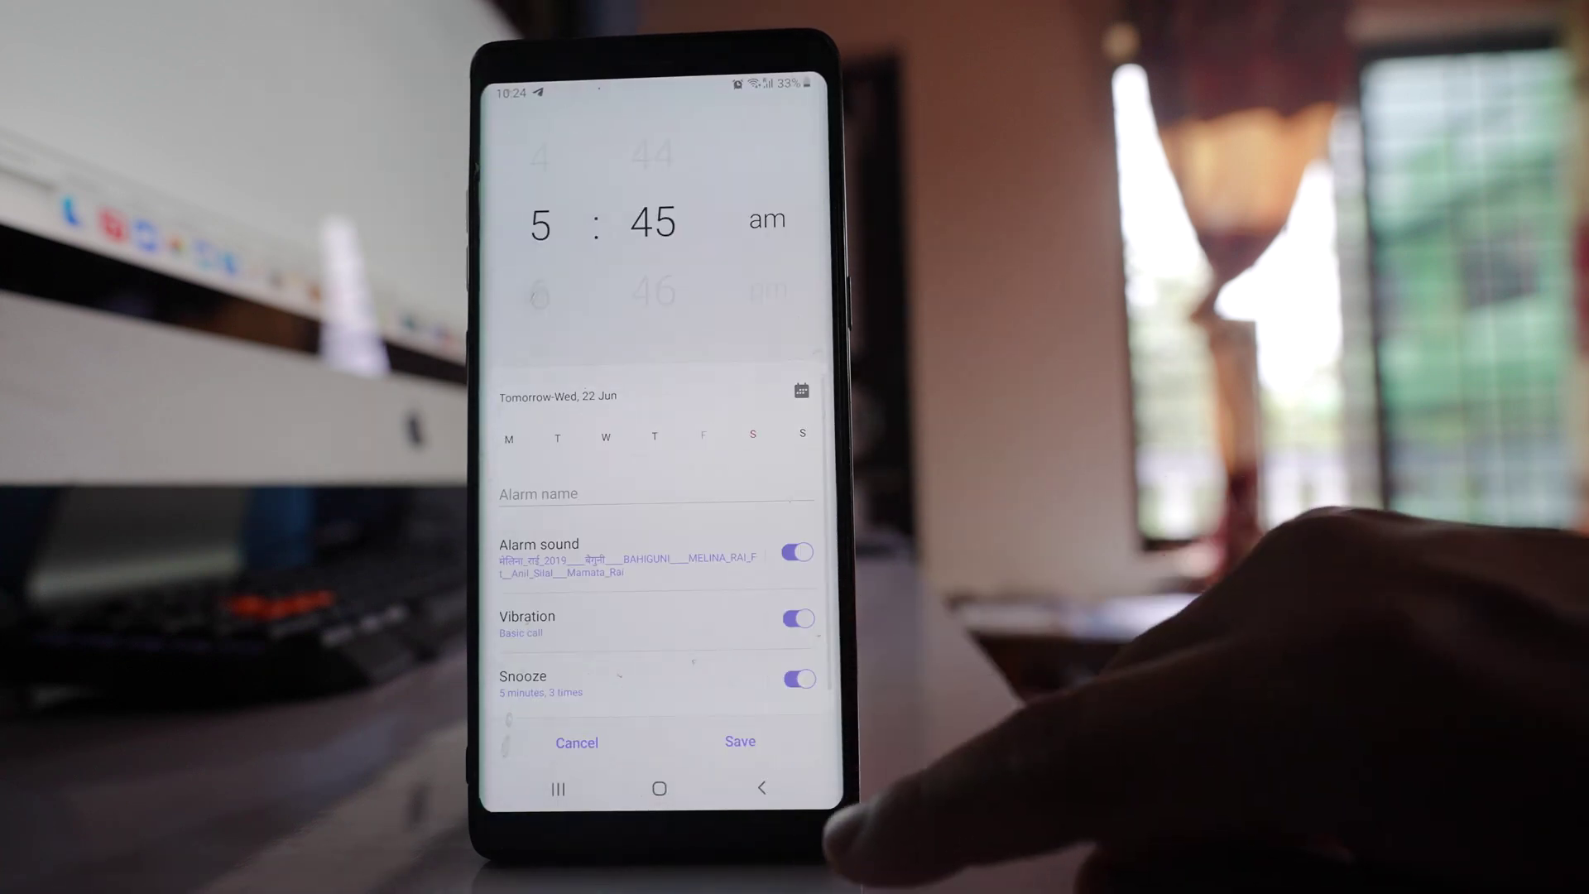
left_click(740, 743)
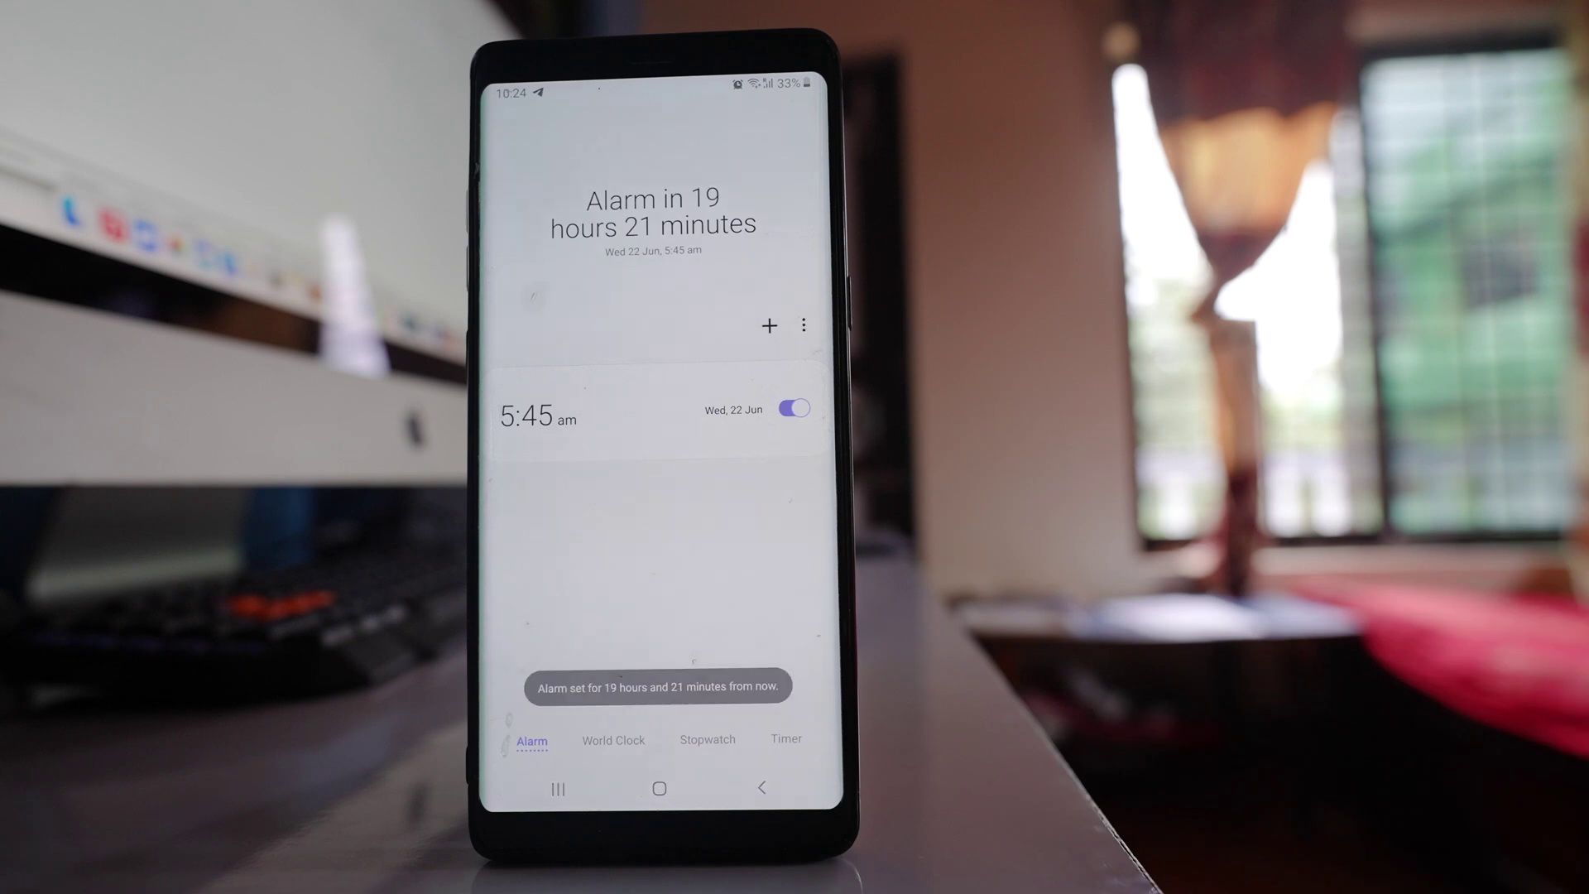